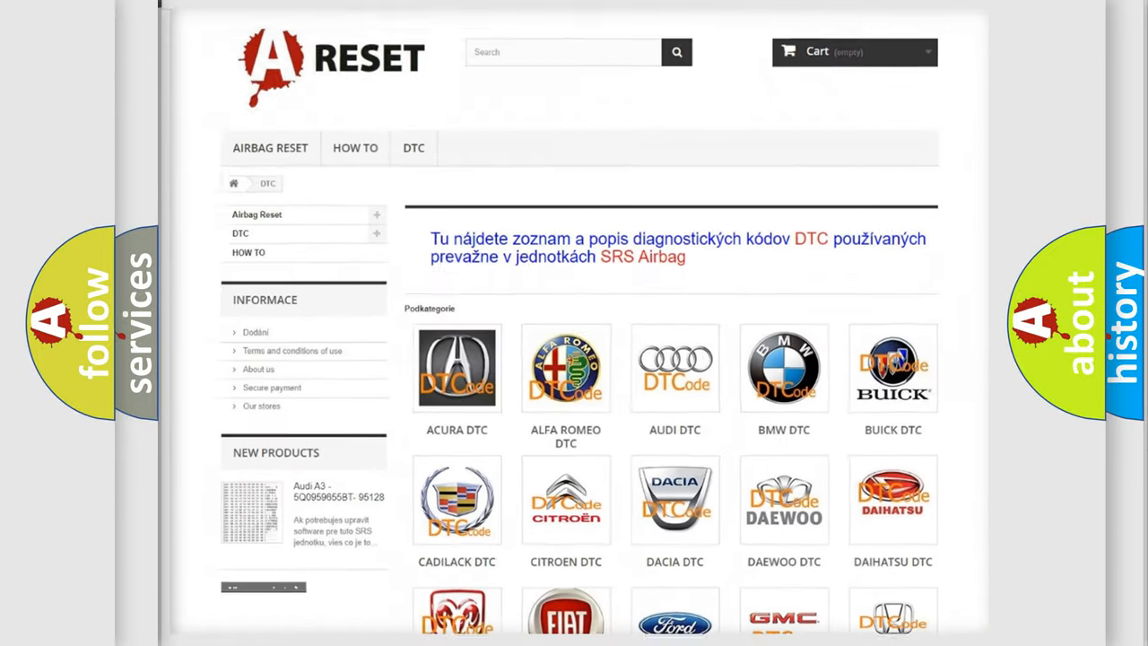
Open the Ford DTC tile and browse its list of airbag code subcategories
scroll("down", 3)
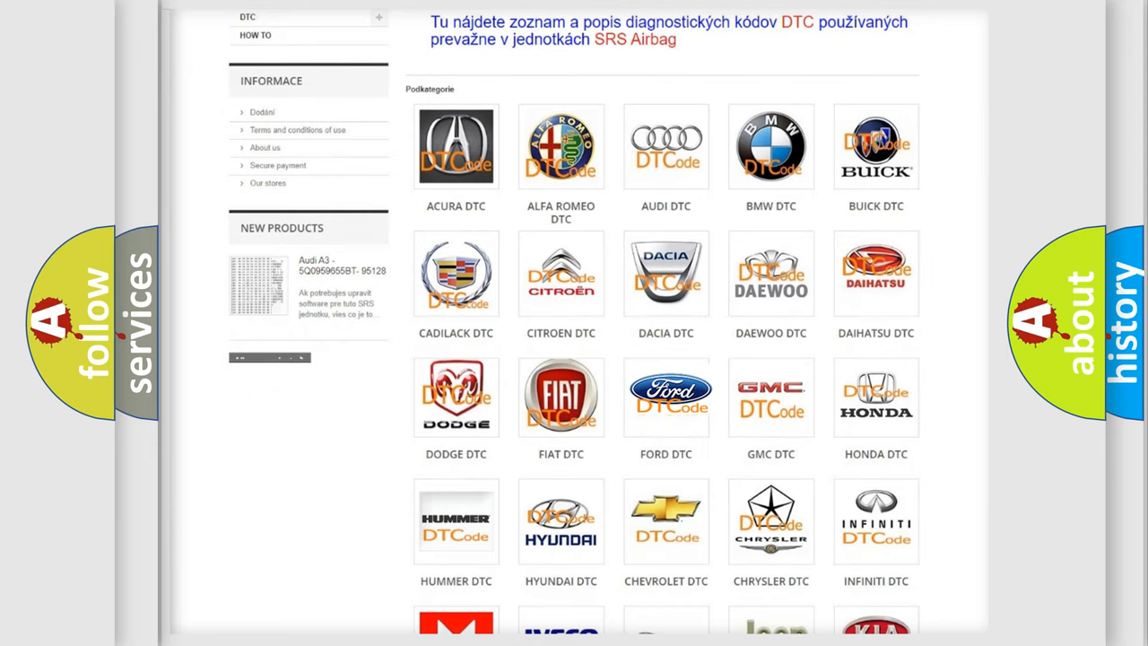
left_click(665, 396)
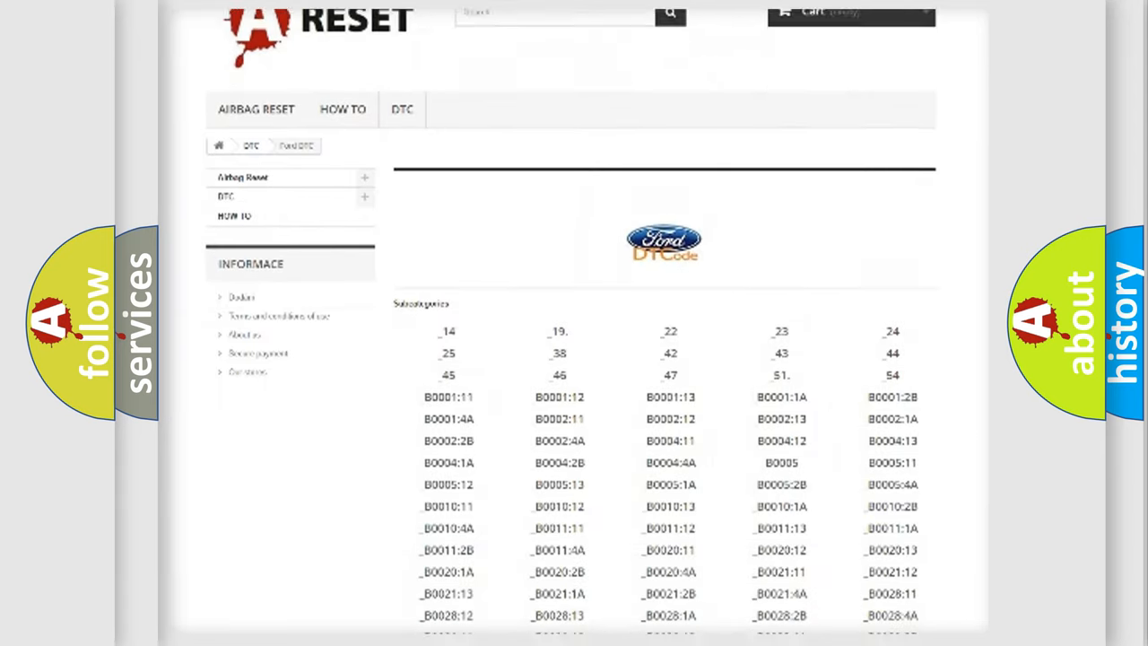
scroll("down", 3)
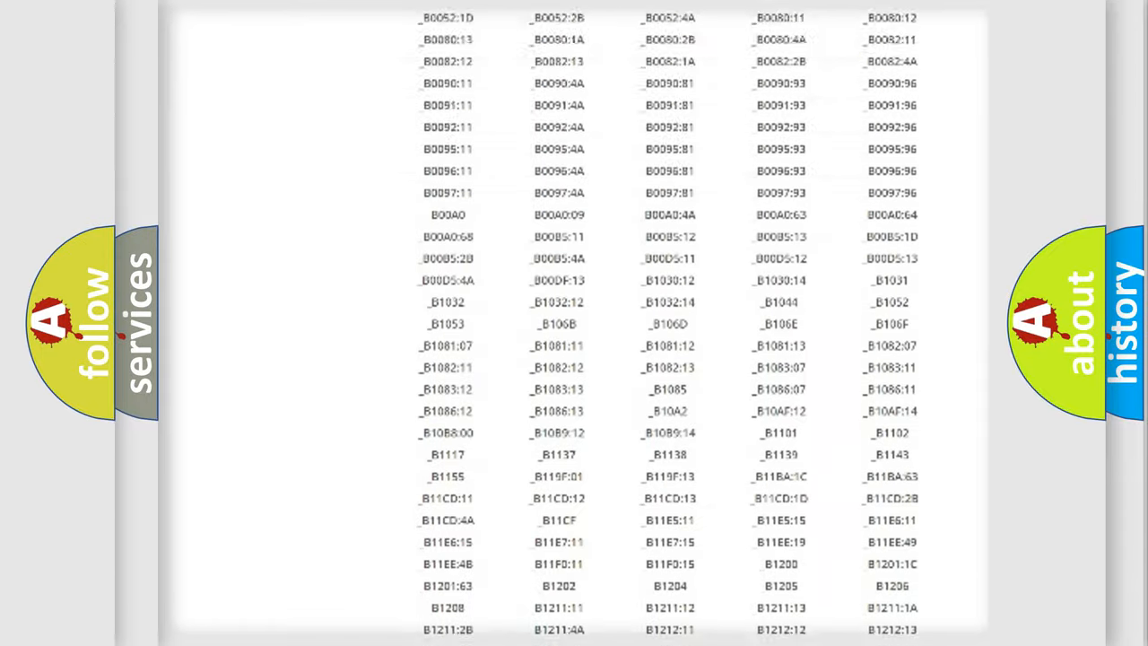
scroll("up", 3)
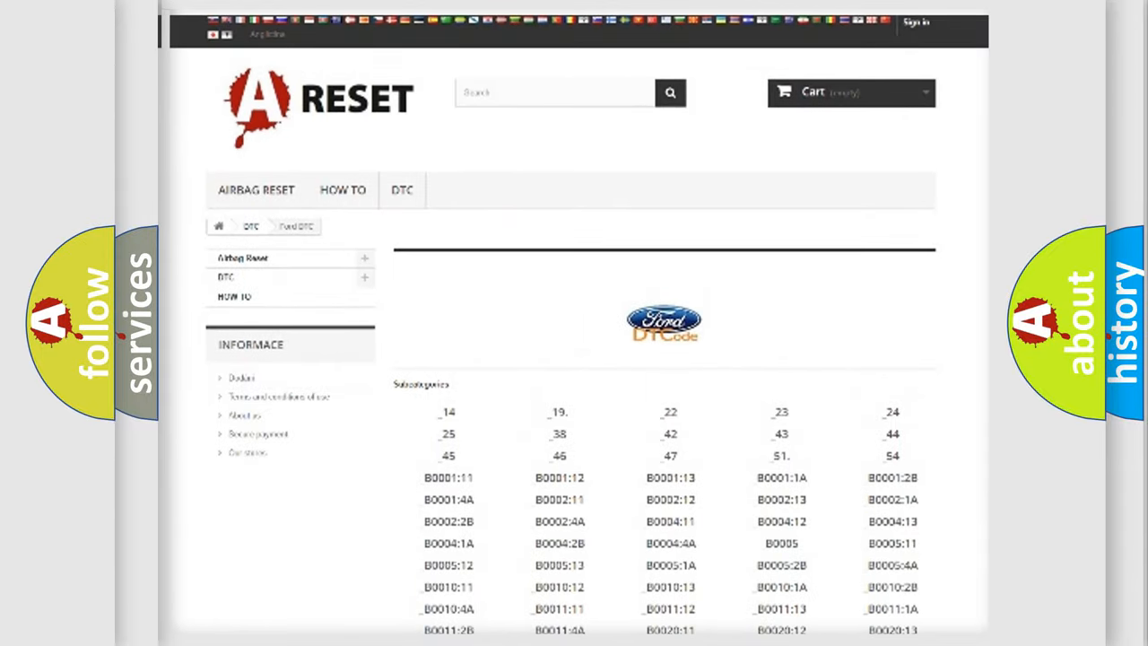